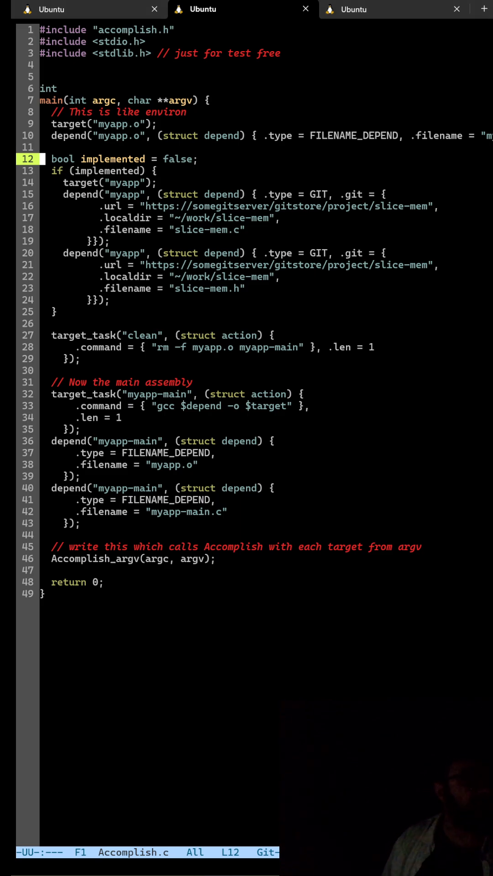
Add a new line containing the stray word boo above the bool declaration
key("Return")
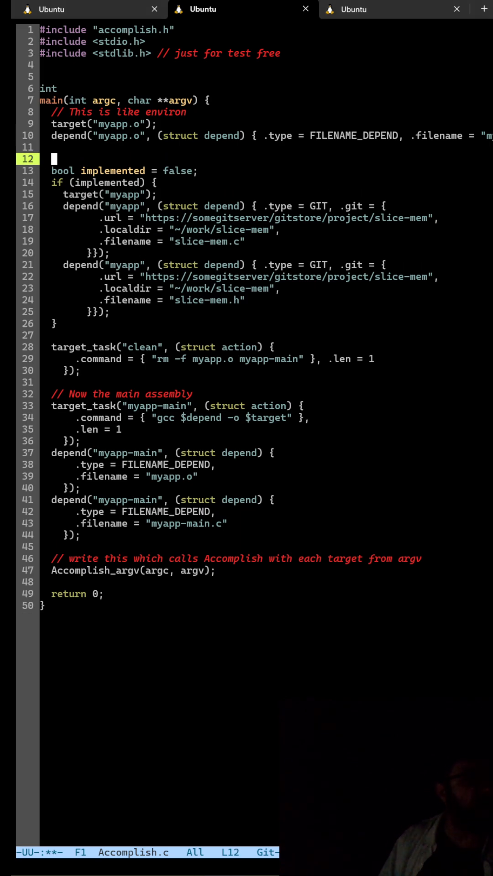
type("boo")
type("gcc-14 --std=gnu23 Accomplish.c accomplish.h")
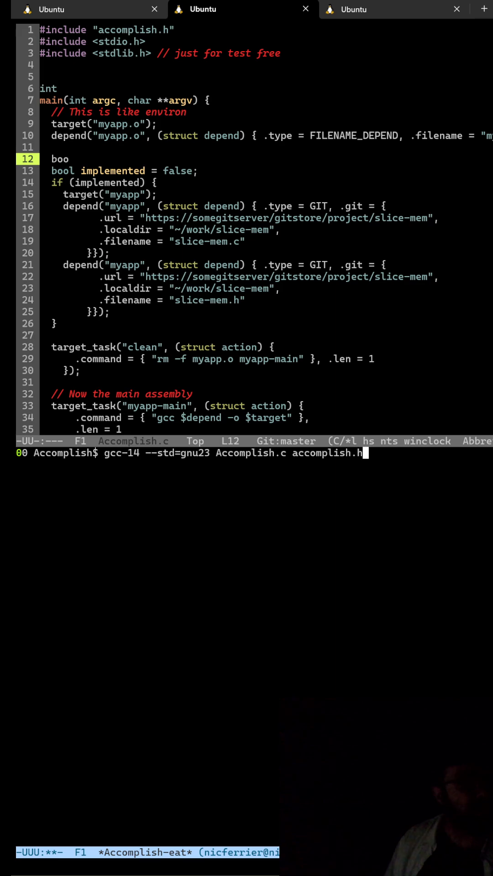
Run gcc-14 --std=gnu23 Accomplish.c accomplish.h, reporting the undeclared 'boo' and missing-semicolon errors
key("Return")
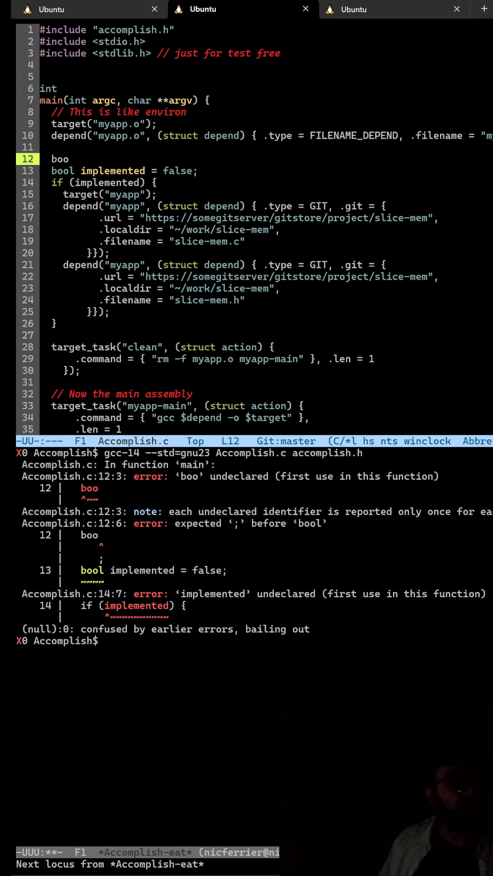
mouse_move(60, 159)
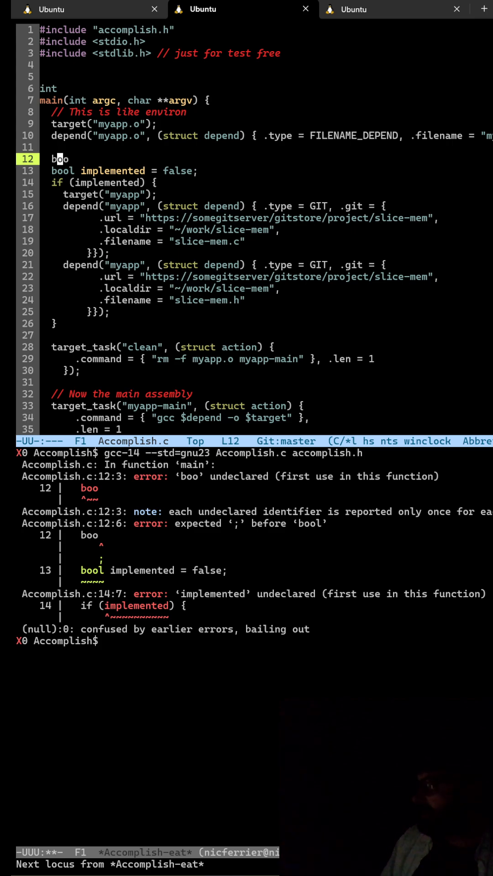